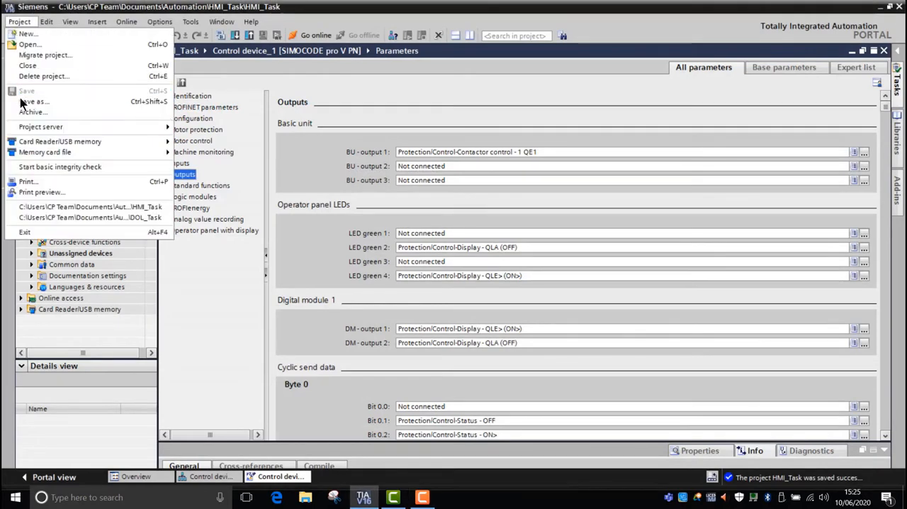
Save a copy of the project as Flash_Flicker_Task in the Automation folder.
{"action": "left_click", "coordinate": [34, 102]}
{"action": "type", "text": "Flash"}
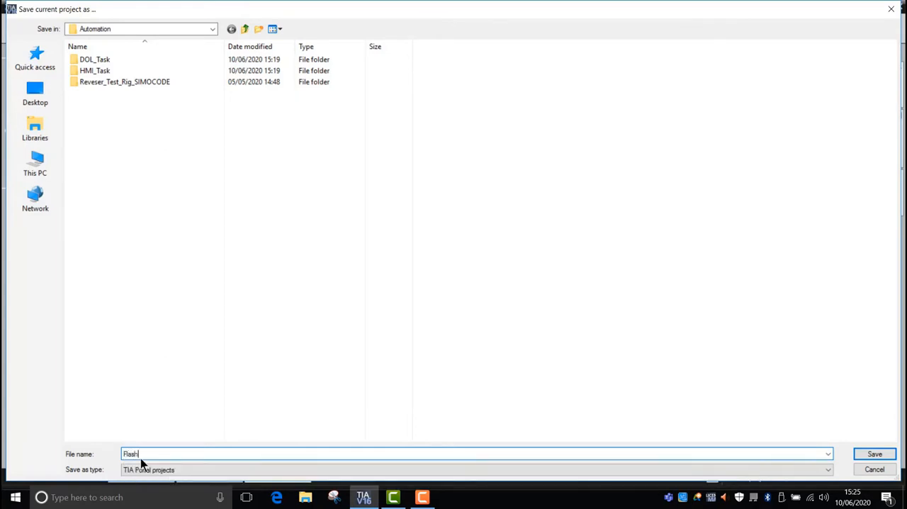
{"action": "type", "text": "_Fil"}
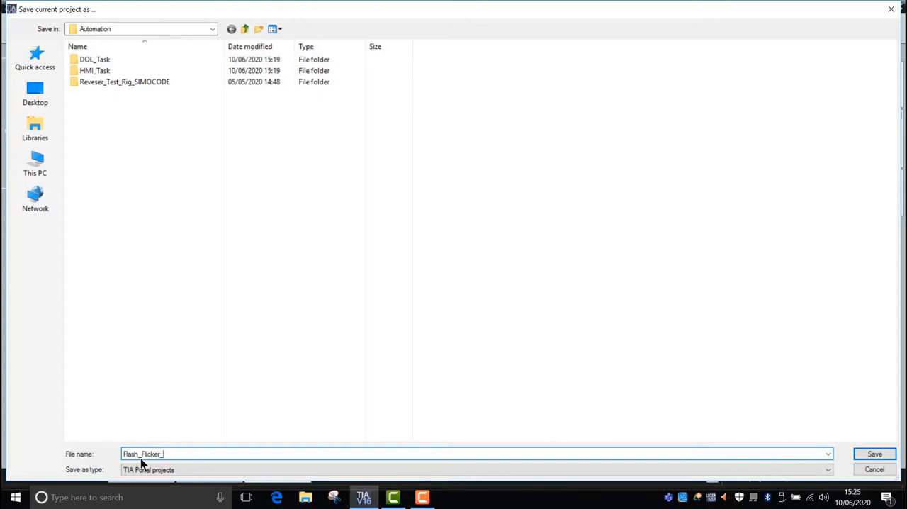
{"action": "type", "text": "Task"}
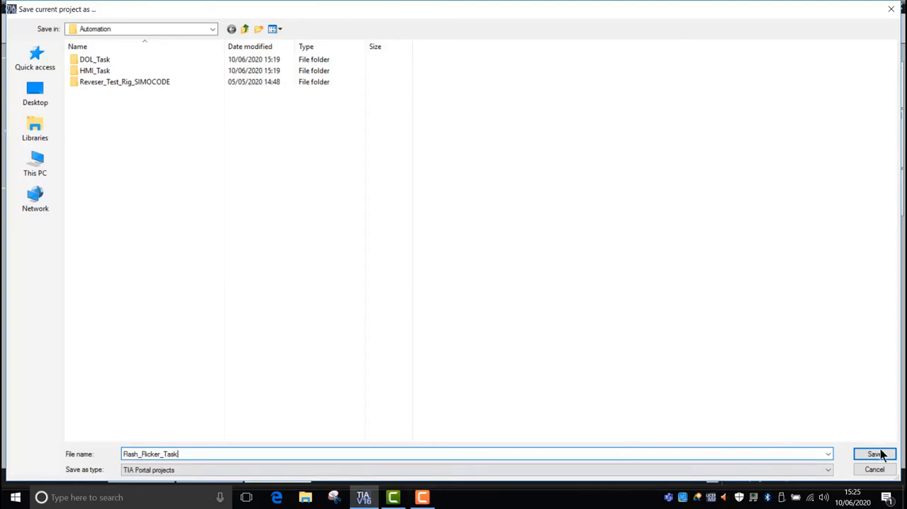
{"action": "left_click", "coordinate": [875, 454]}
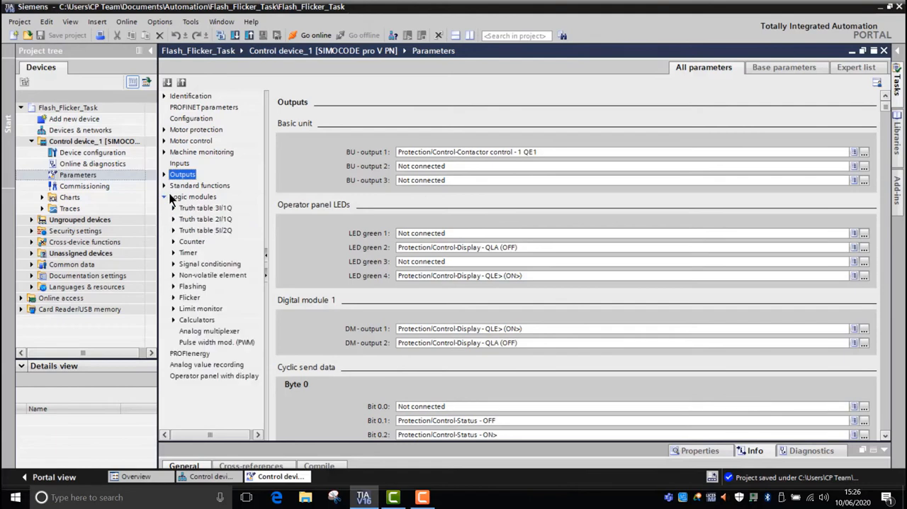
{"action": "mouse_move", "coordinate": [193, 296]}
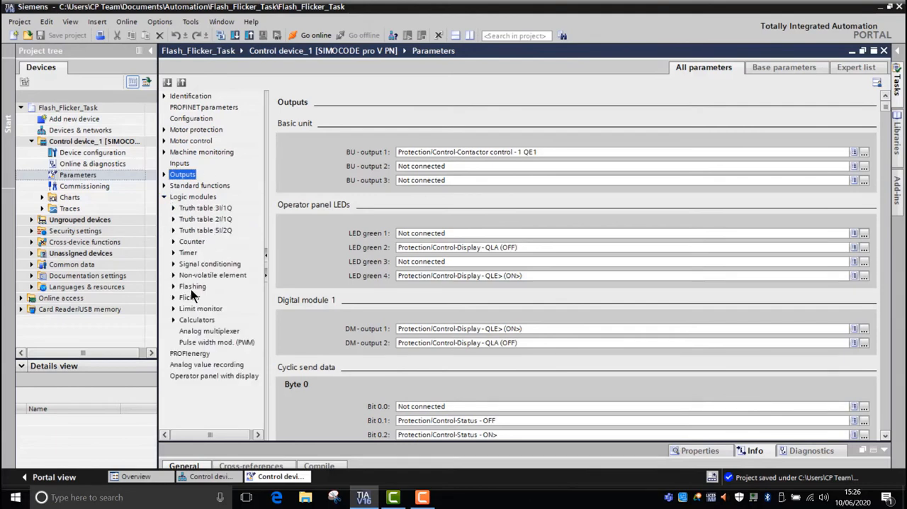
Wire the Flashing 1 input to the Display - QLE> (ON) signal.
{"action": "left_click", "coordinate": [192, 285]}
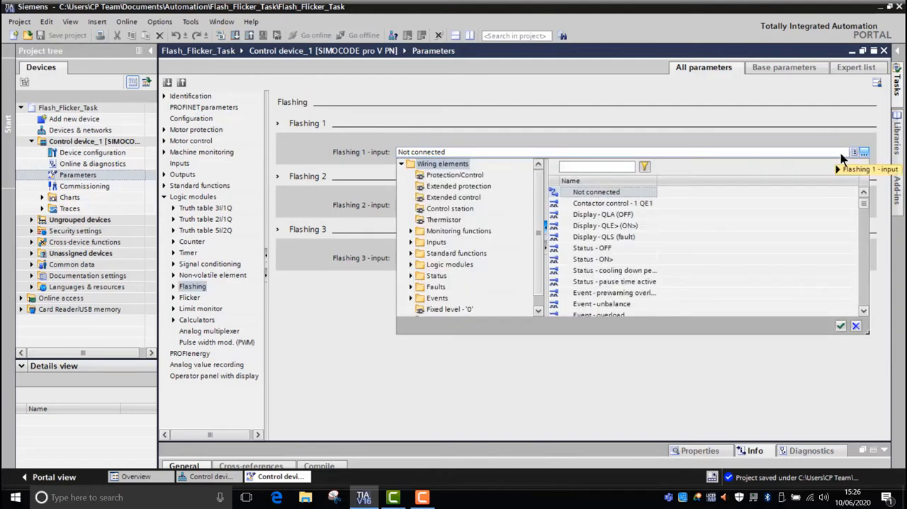
{"action": "left_click", "coordinate": [606, 226]}
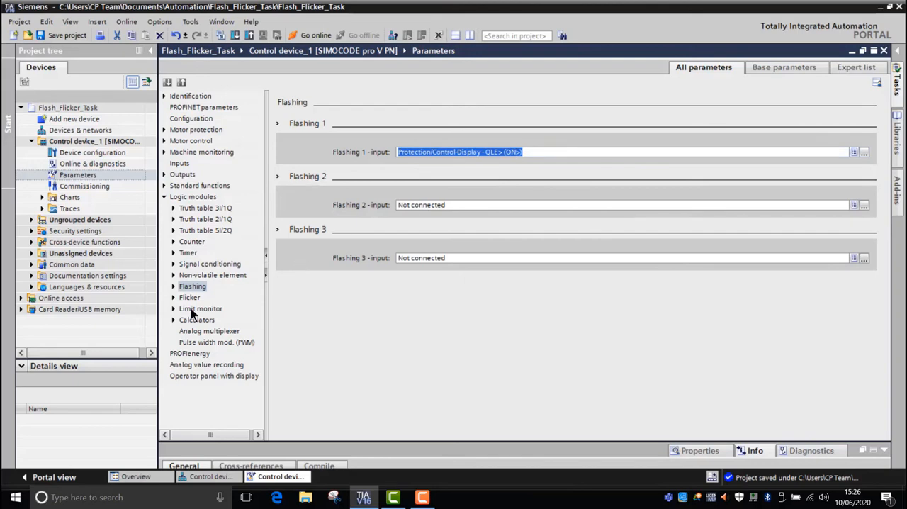
{"action": "left_click", "coordinate": [173, 297]}
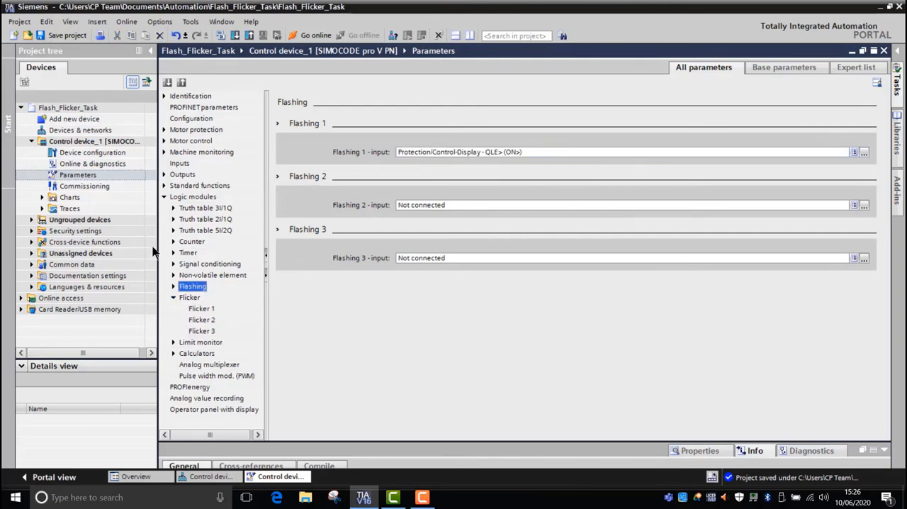
Wire the Flicker 1 input to Display - QLA (OFF), leaving Flicker 2 and 3 unconnected.
{"action": "left_click", "coordinate": [201, 309]}
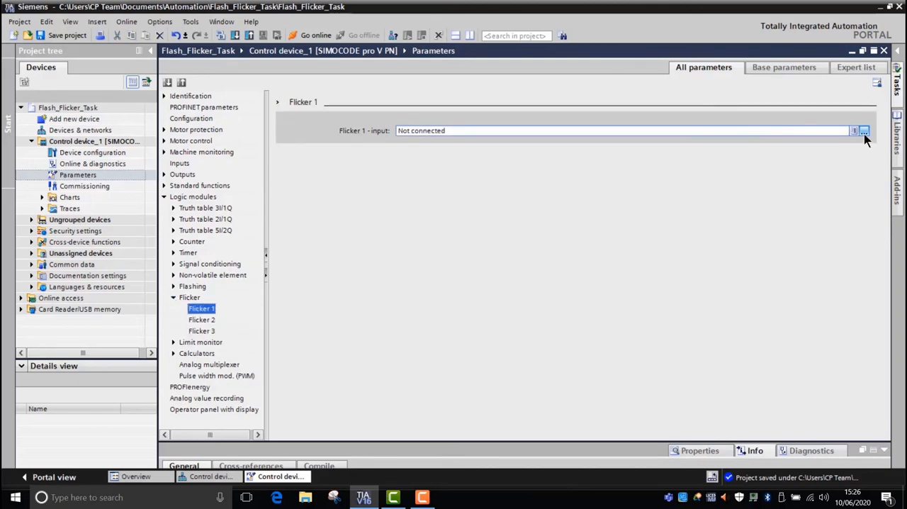
{"action": "left_click", "coordinate": [865, 131]}
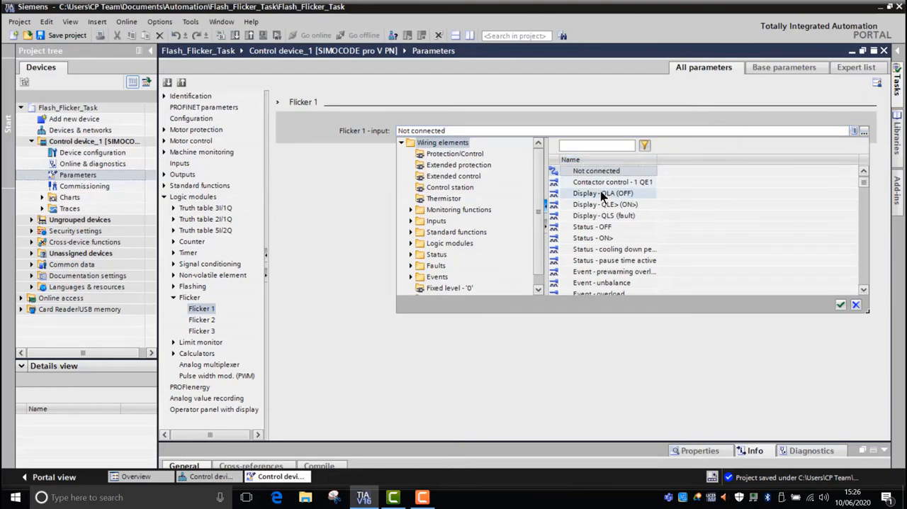
{"action": "left_click", "coordinate": [603, 193]}
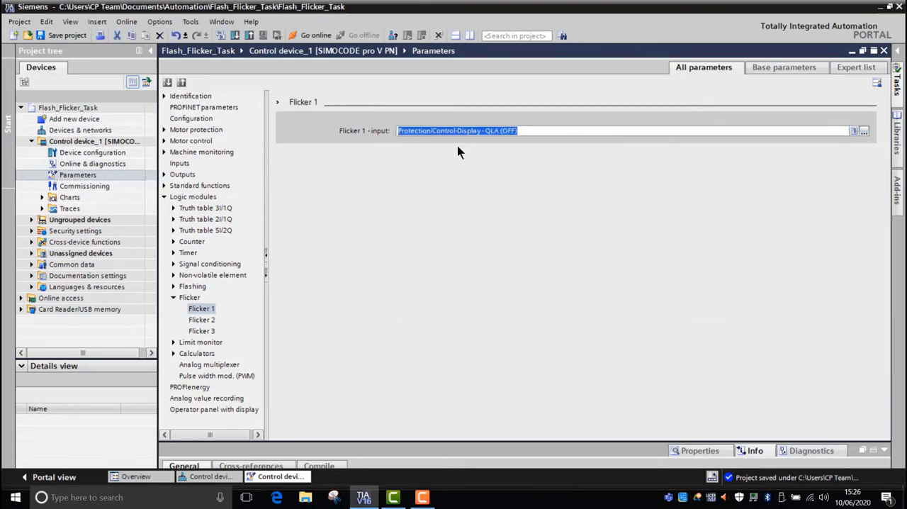
{"action": "left_click", "coordinate": [189, 297]}
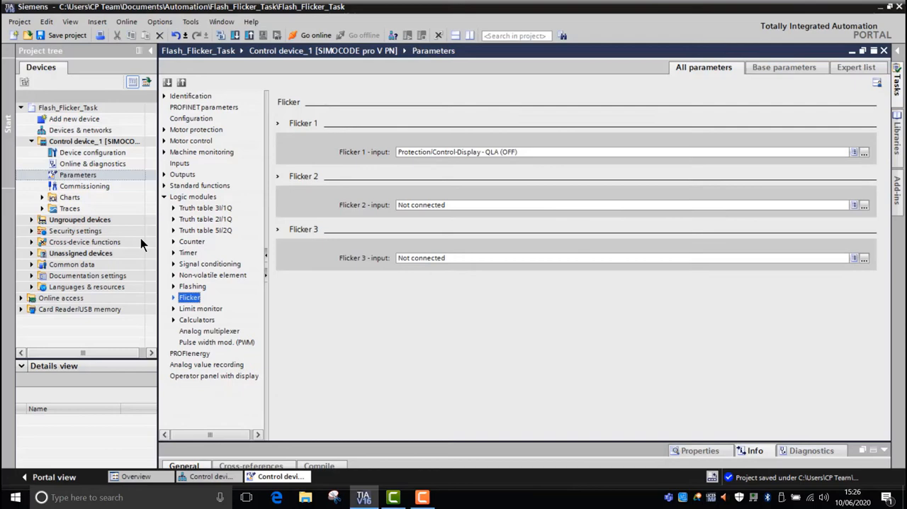
{"action": "mouse_move", "coordinate": [177, 304]}
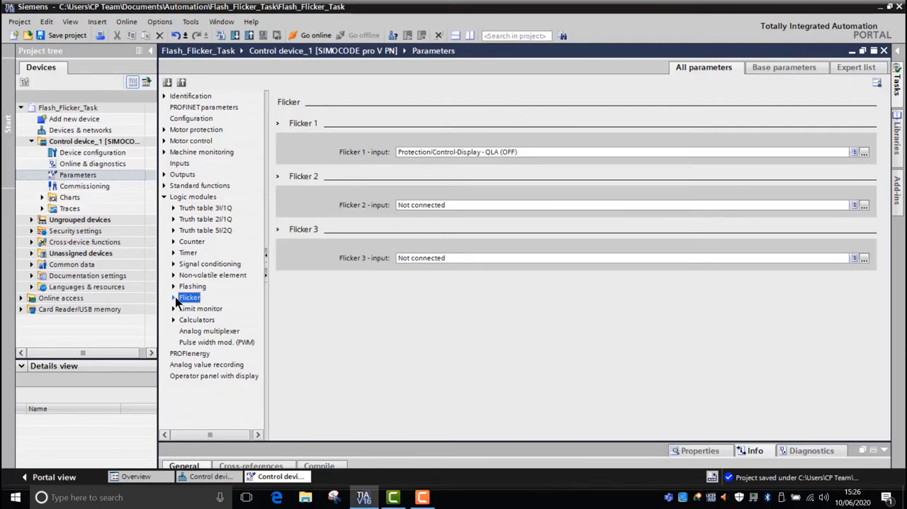
{"action": "left_click", "coordinate": [164, 173]}
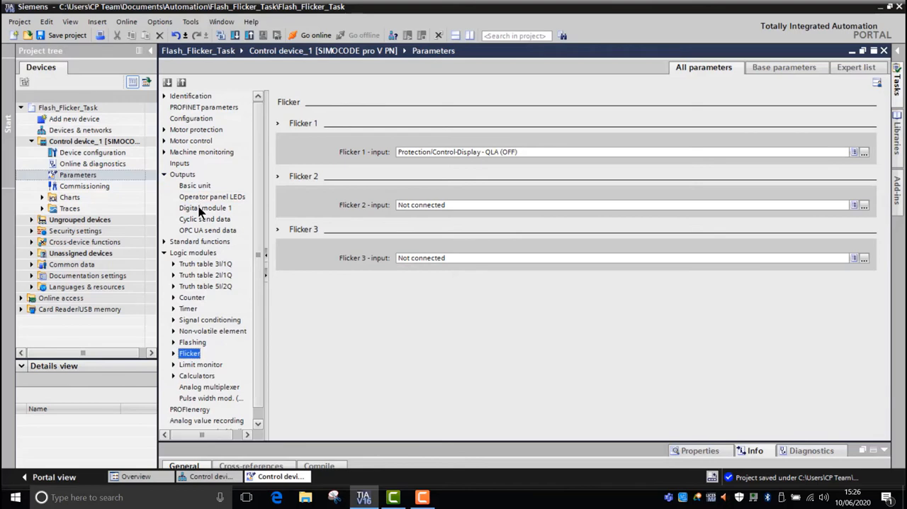
Set Digital module 1 DM - output 1 to the Flashing 1 output.
{"action": "left_click", "coordinate": [205, 208]}
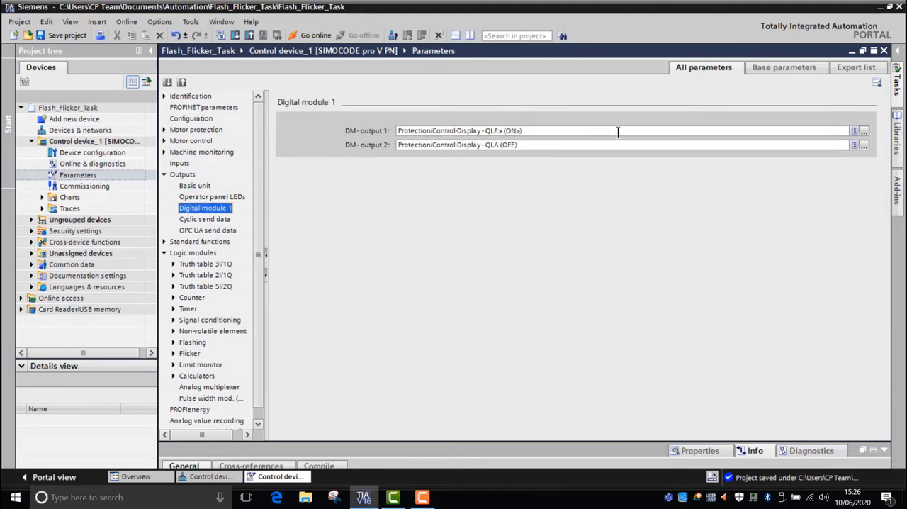
{"action": "left_click", "coordinate": [864, 145]}
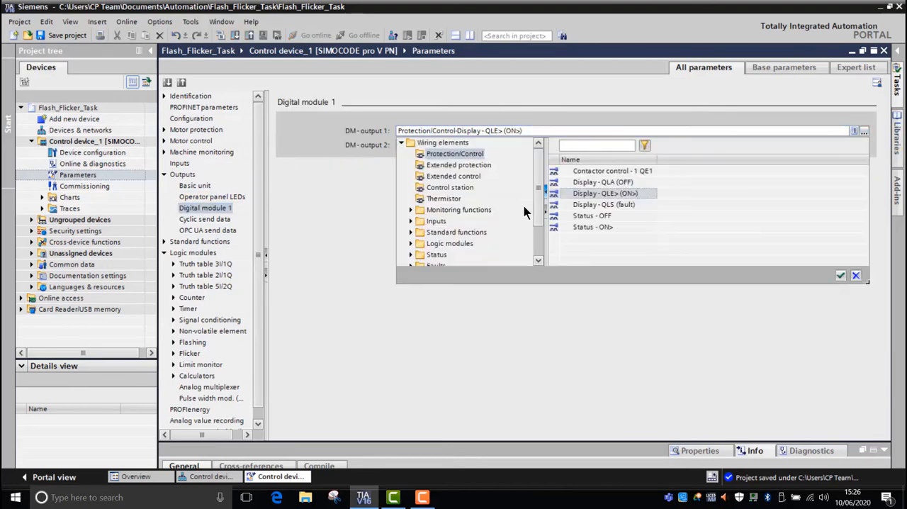
{"action": "scroll", "scroll_direction": "down", "scroll_amount": 3}
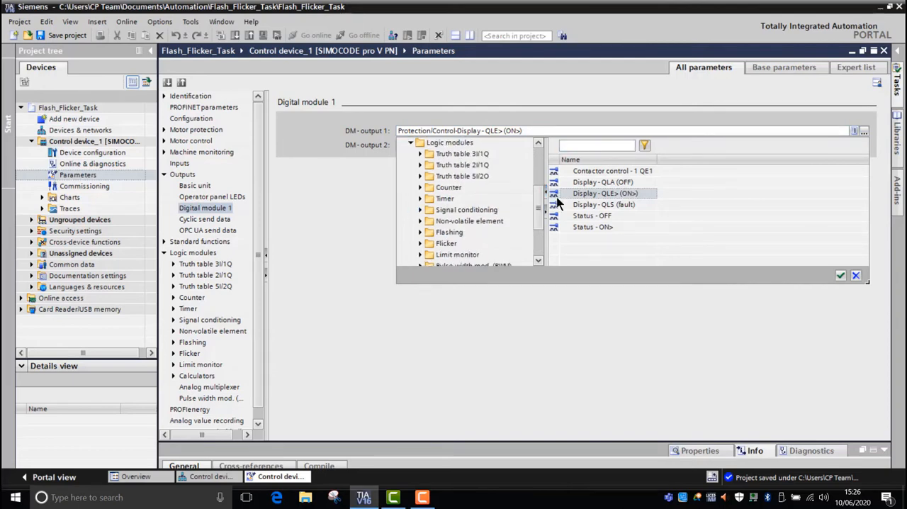
{"action": "scroll", "scroll_direction": "down", "scroll_amount": 3}
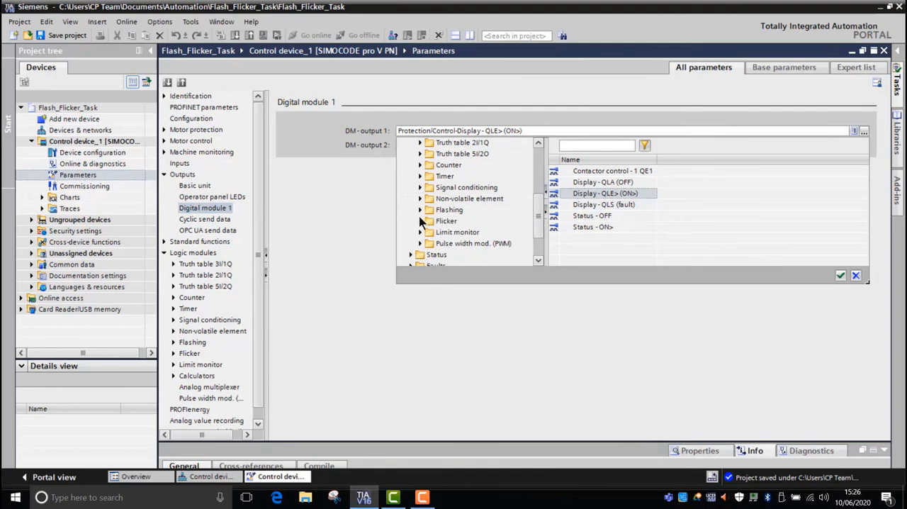
{"action": "left_click", "coordinate": [419, 209]}
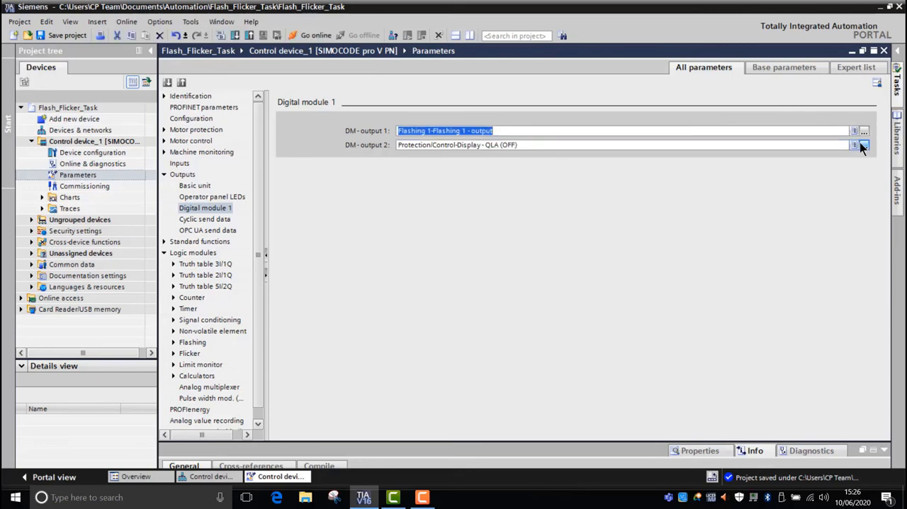
Feed DM - output 2 from the Flicker 1 output and save the project.
{"action": "left_click", "coordinate": [865, 145]}
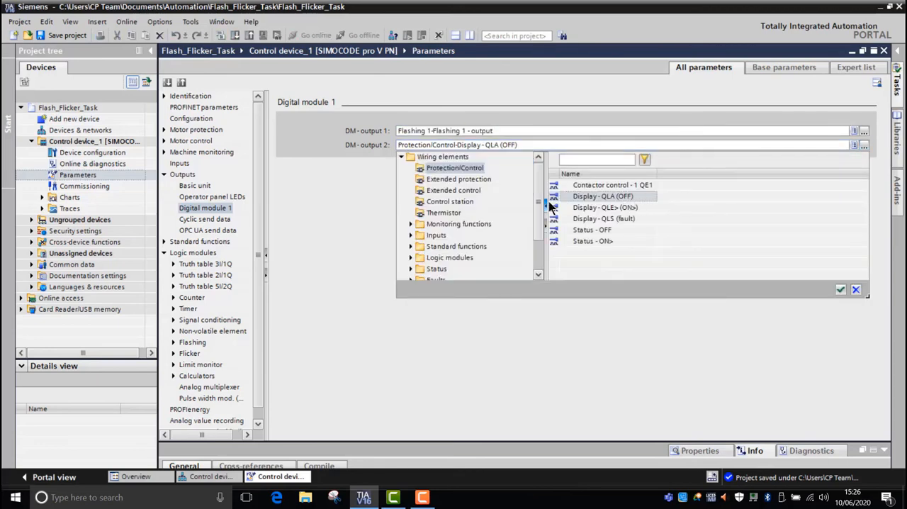
{"action": "scroll", "scroll_direction": "down", "scroll_amount": 3}
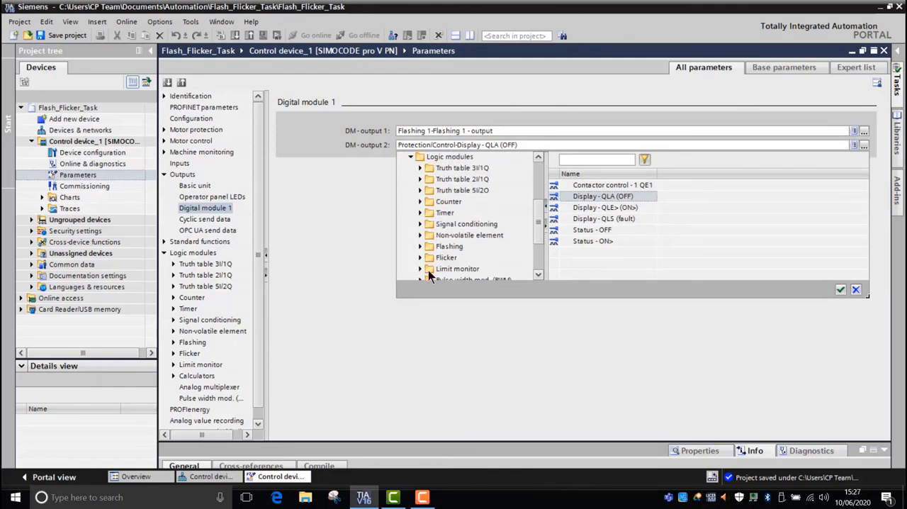
{"action": "left_click", "coordinate": [421, 256]}
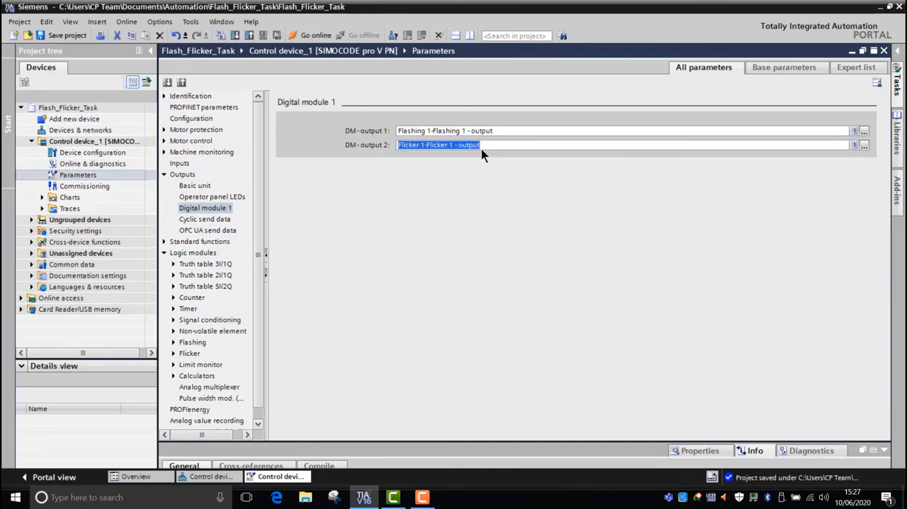
{"action": "mouse_move", "coordinate": [316, 148]}
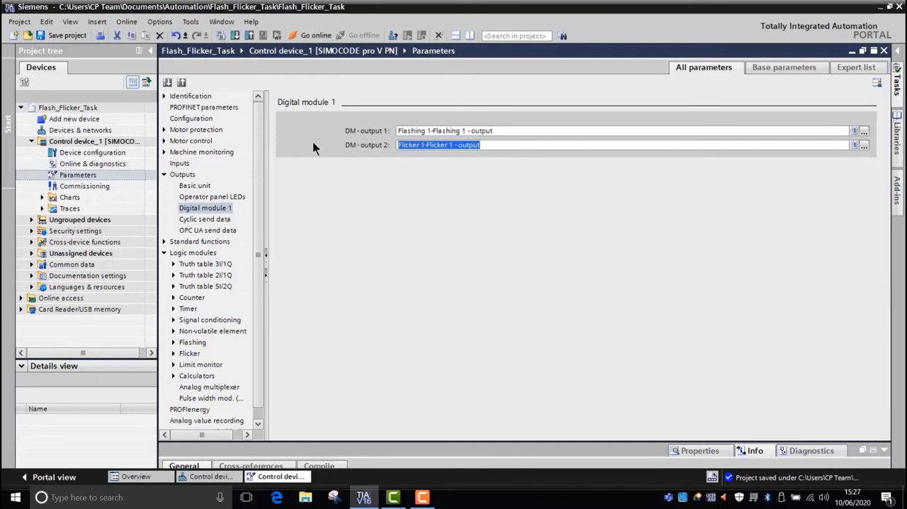
{"action": "left_click", "coordinate": [63, 36]}
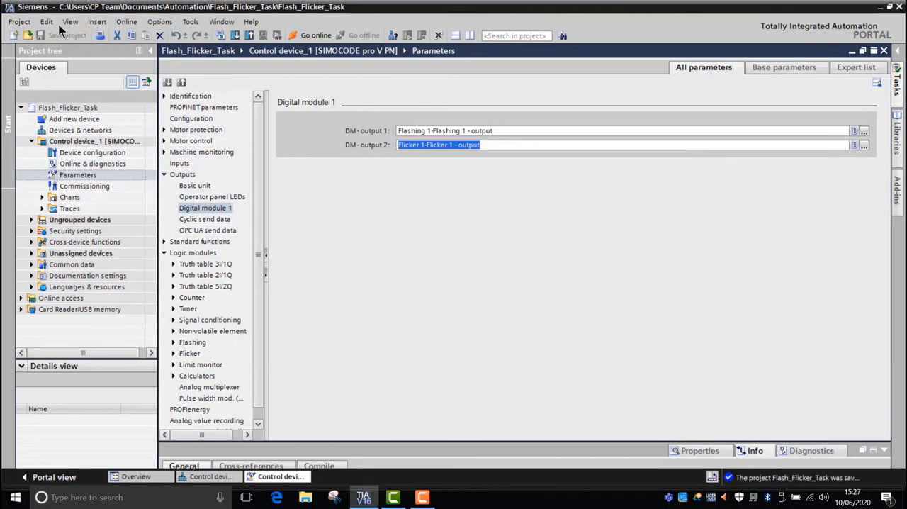
{"action": "mouse_move", "coordinate": [188, 32]}
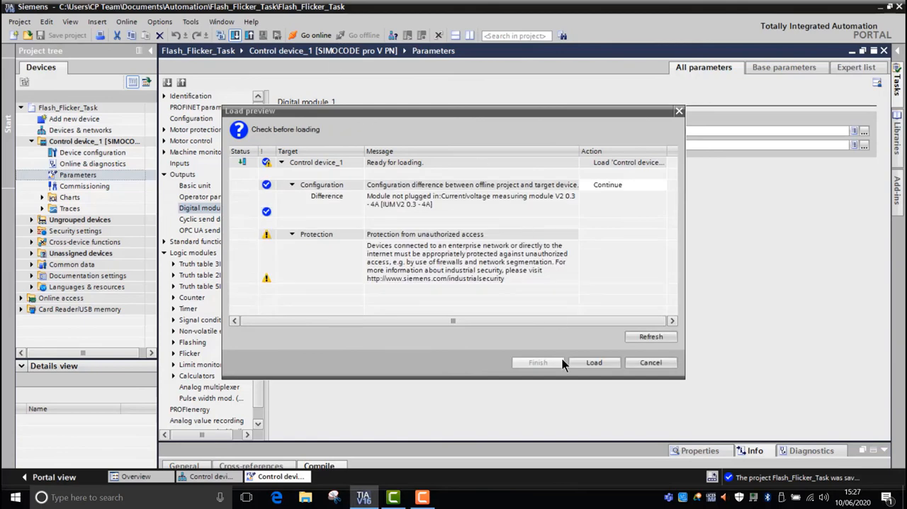
Confirm Load to download the configuration to Control device_1.
{"action": "left_click", "coordinate": [594, 362]}
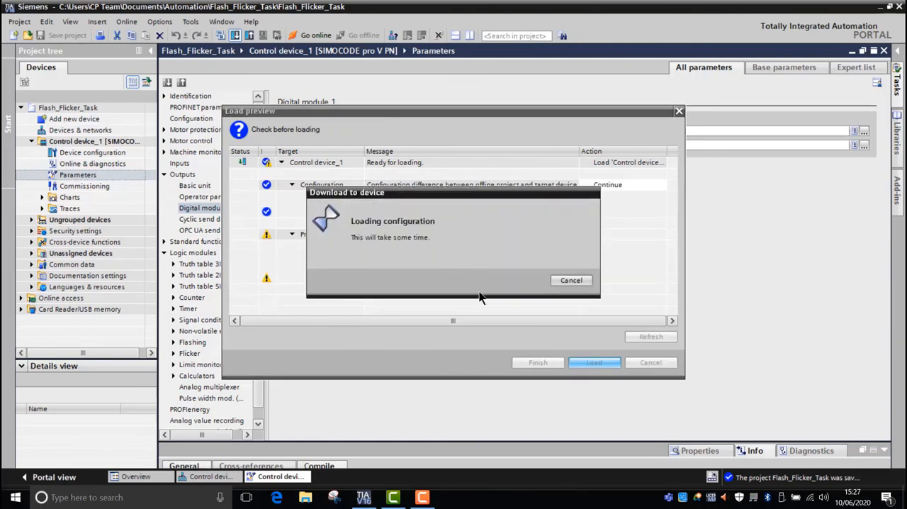